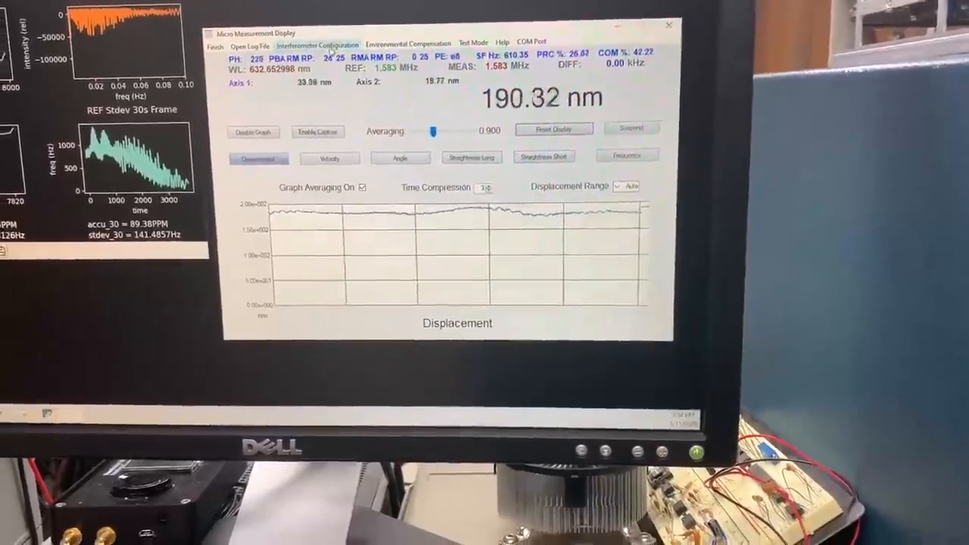
Step: Review the Interferometer Configuration settings and close them, leaving the live readout at 290.71 nm
click(316, 43)
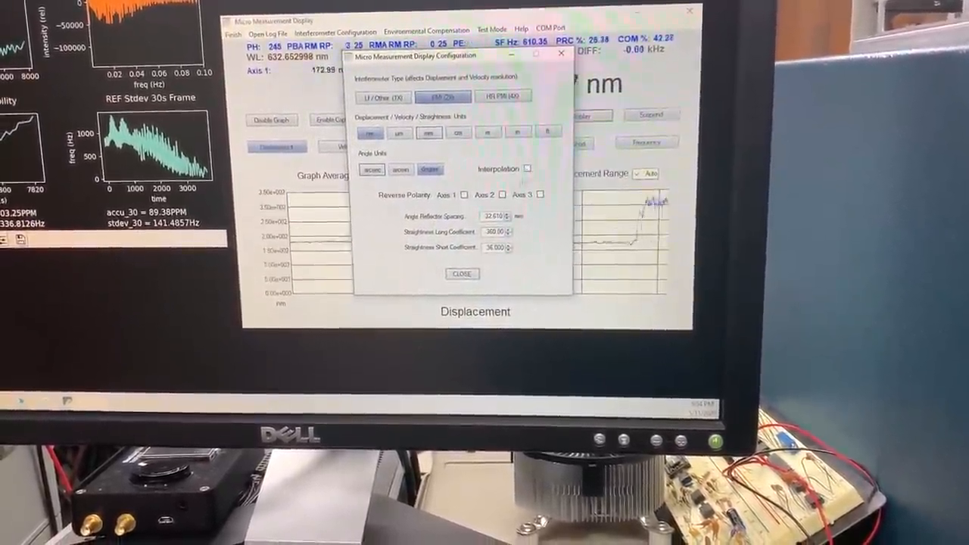
click(461, 275)
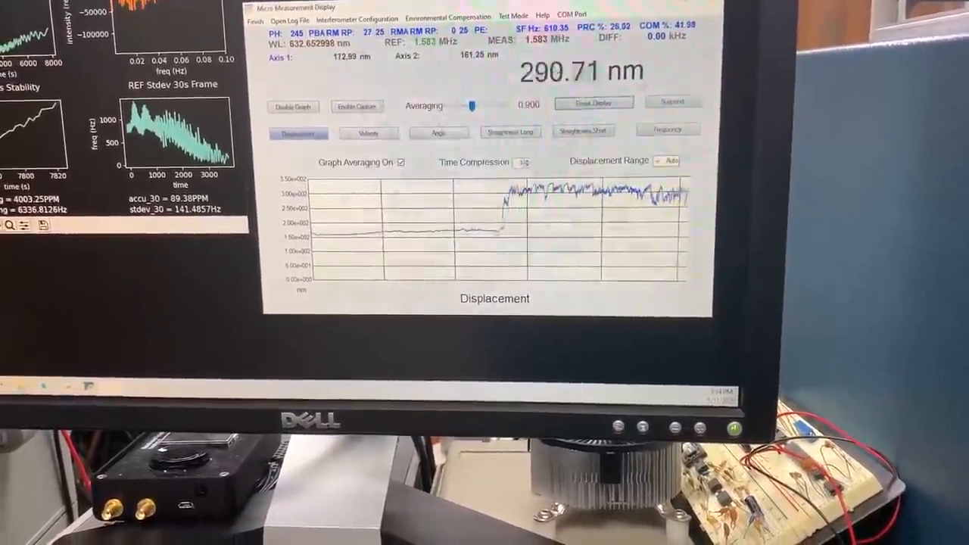